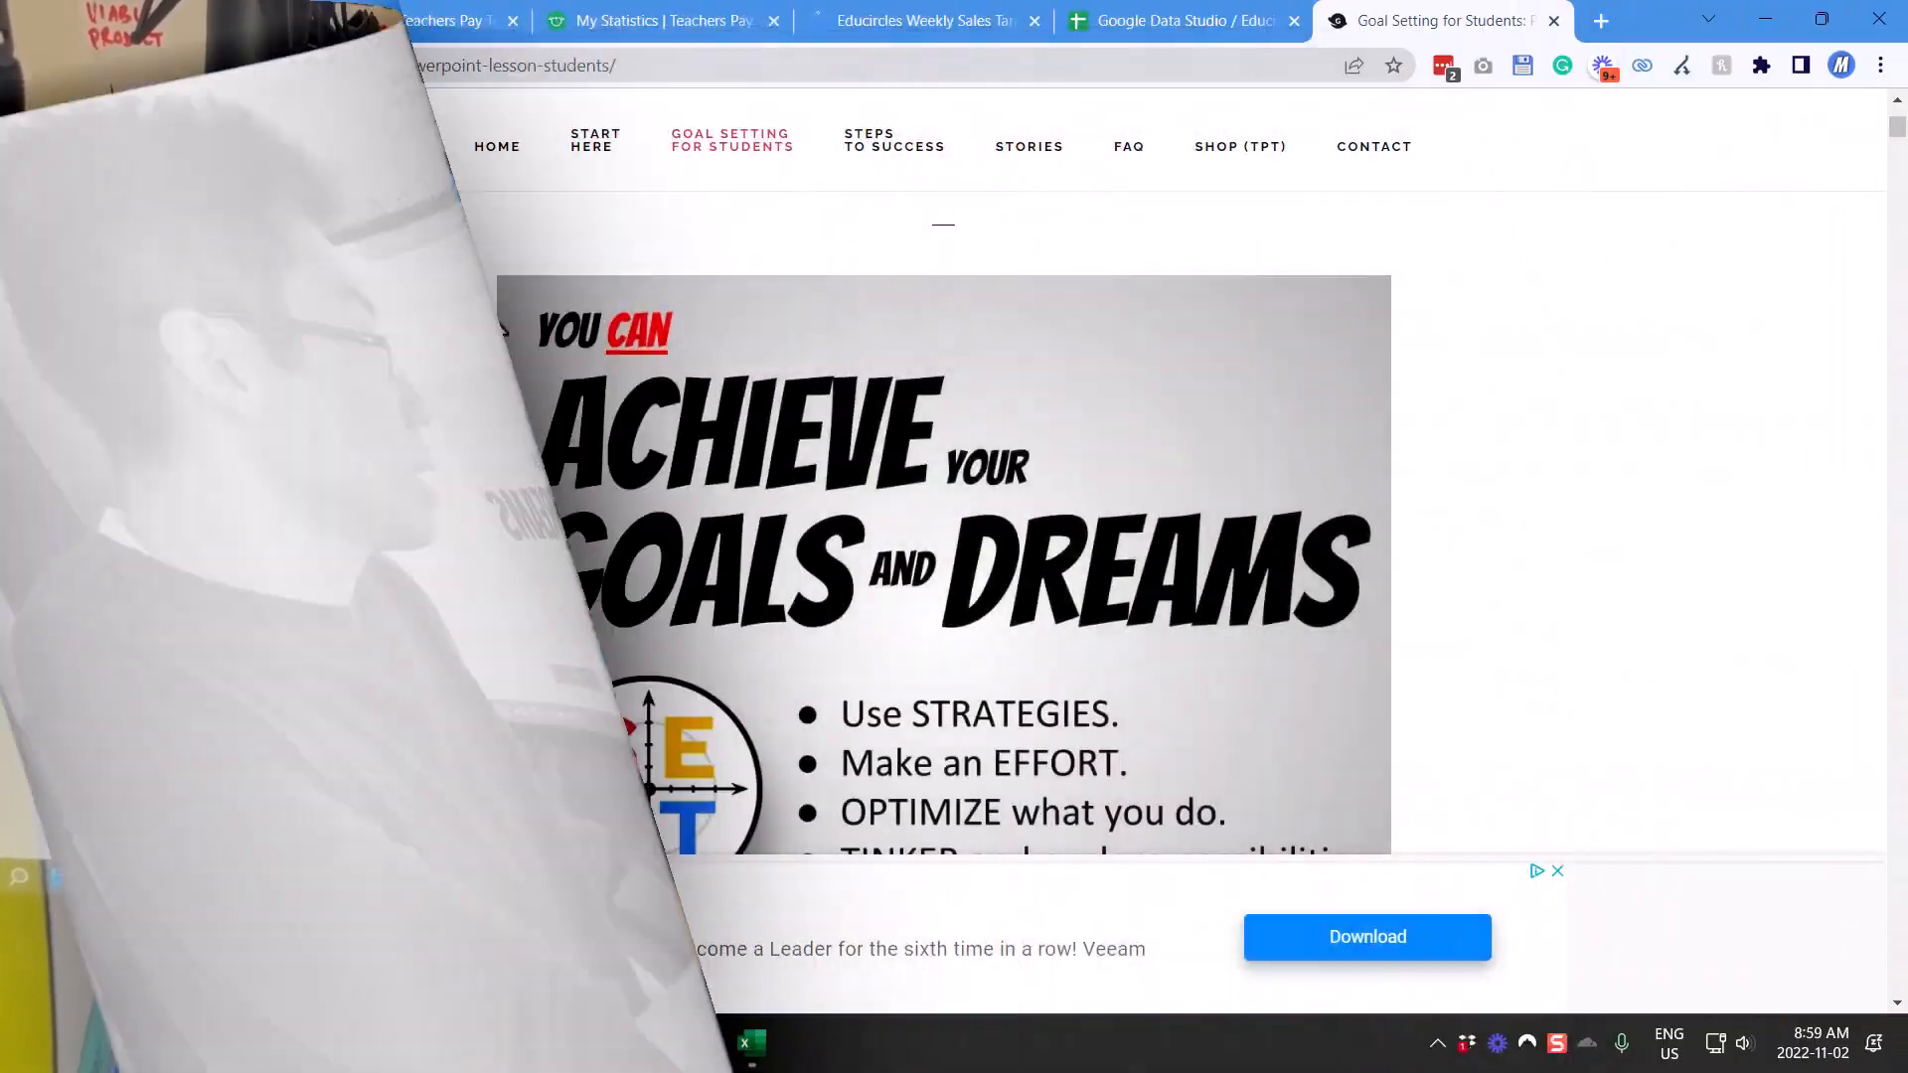
scroll(down, 3)
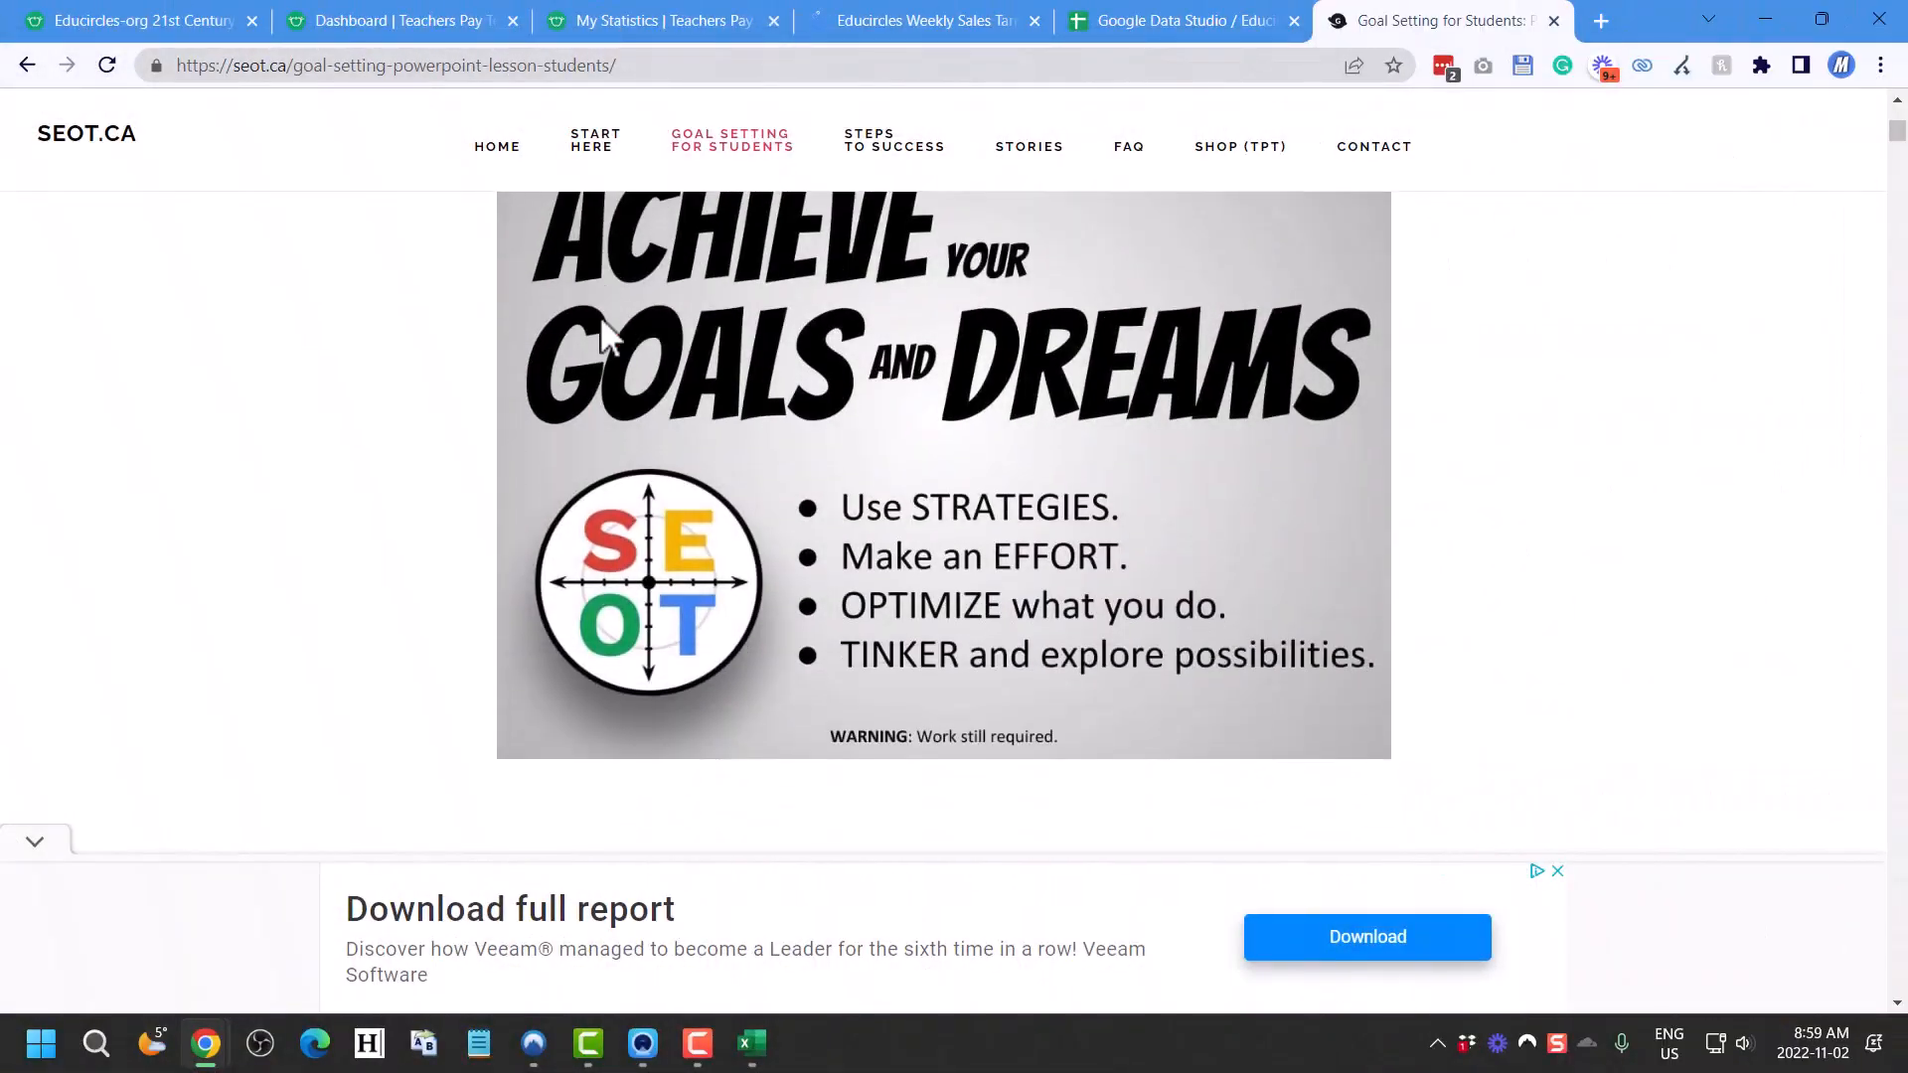